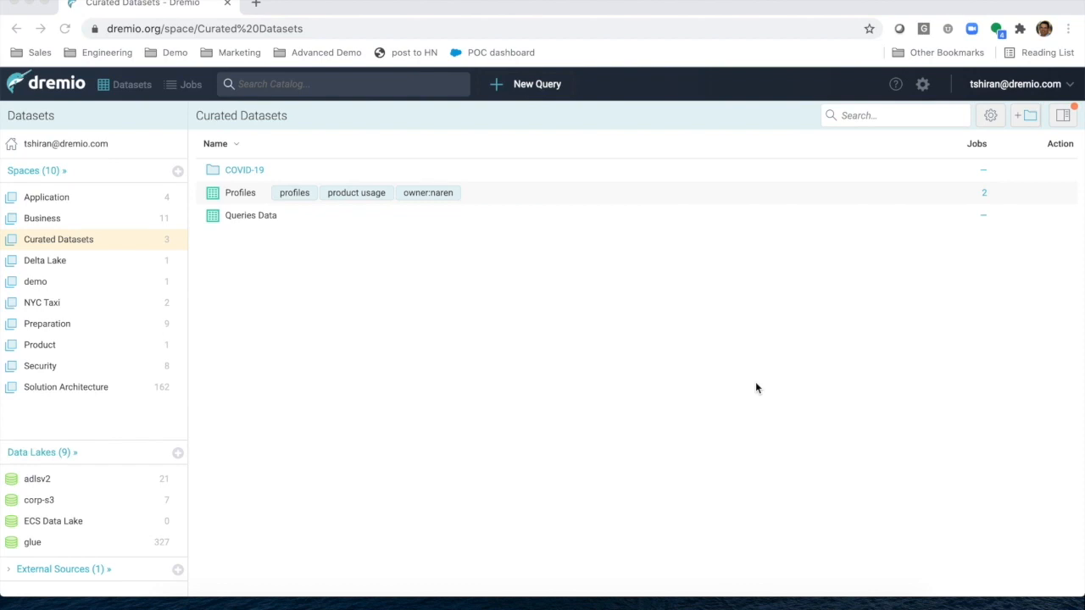
{"action": "mouse_move", "coordinate": [119, 522]}
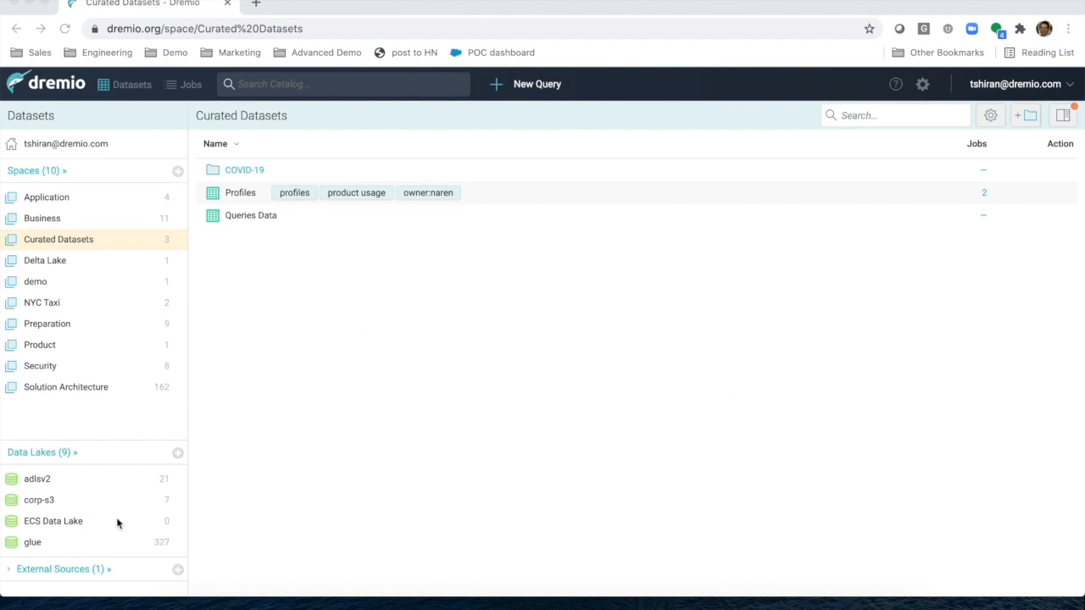
{"action": "mouse_move", "coordinate": [118, 222]}
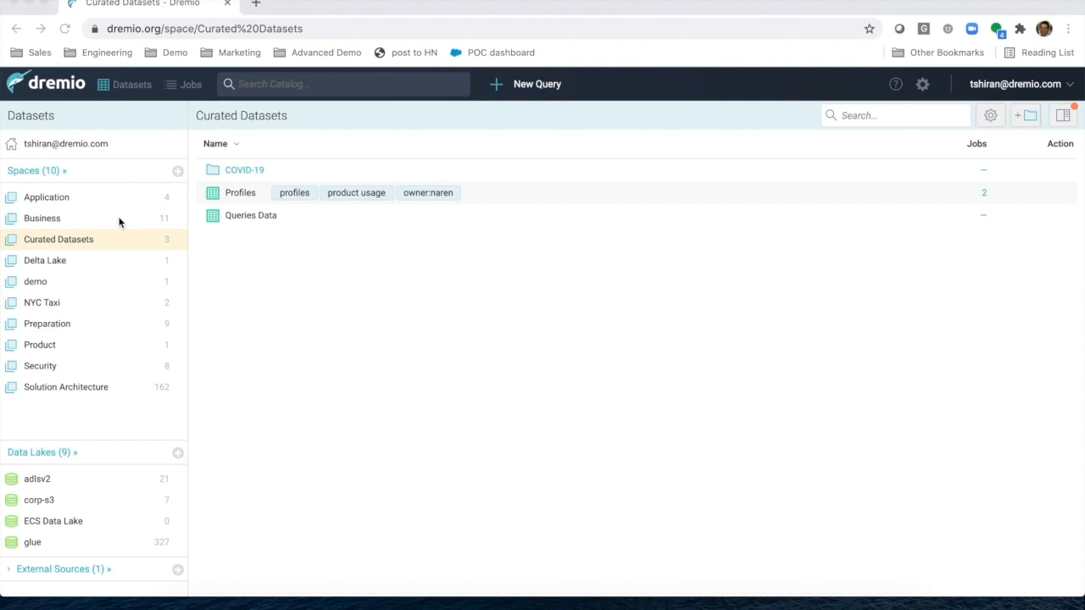
- Open the NYC Trips dataset from the Business space's Transportation folder
{"action": "left_click", "coordinate": [42, 217]}
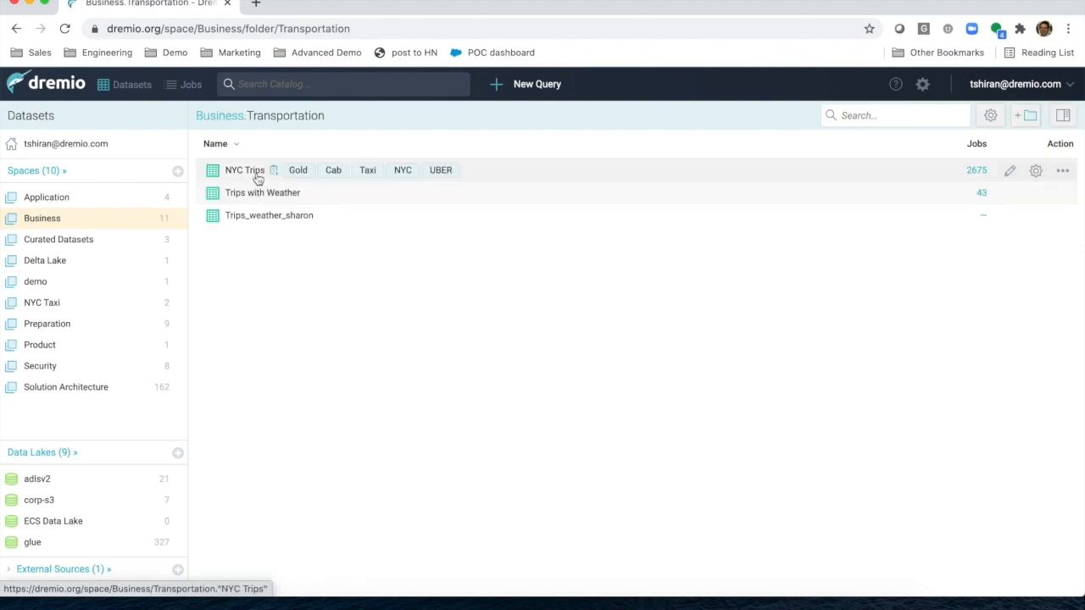
{"action": "left_click", "coordinate": [244, 169]}
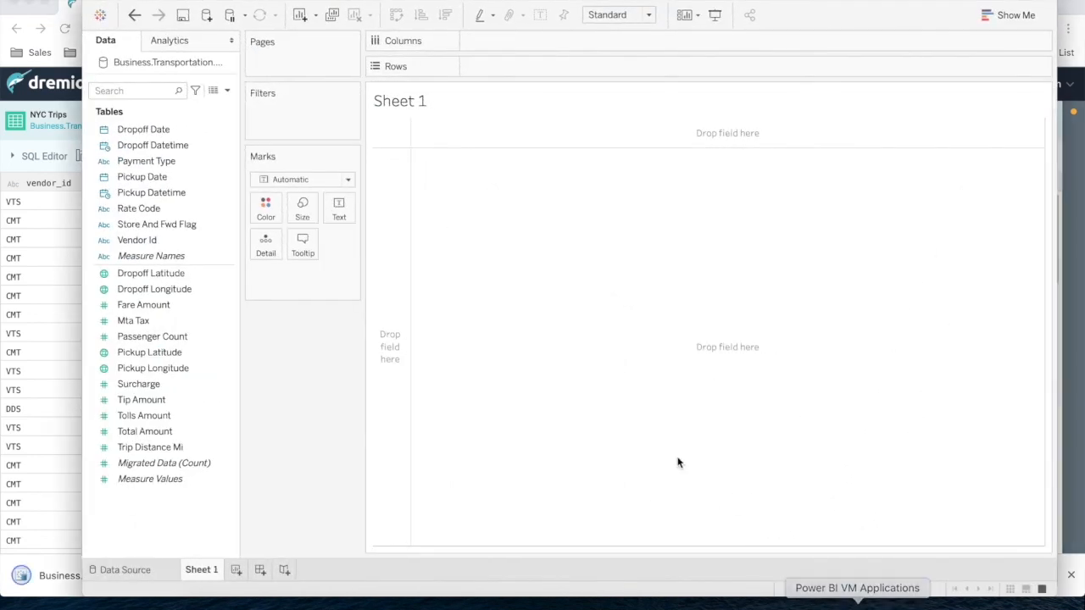
- Plot the Migrated Data record count by year of Pickup Datetime as a line
{"action": "left_click", "coordinate": [163, 462]}
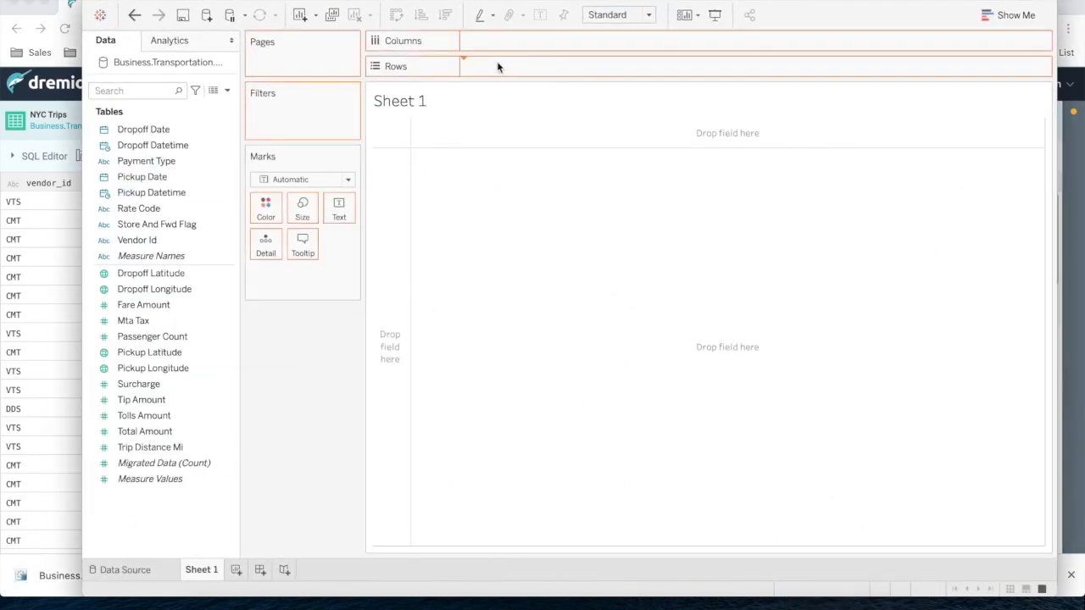
{"action": "left_click_drag", "start_coordinate": [163, 463], "coordinate": [517, 66]}
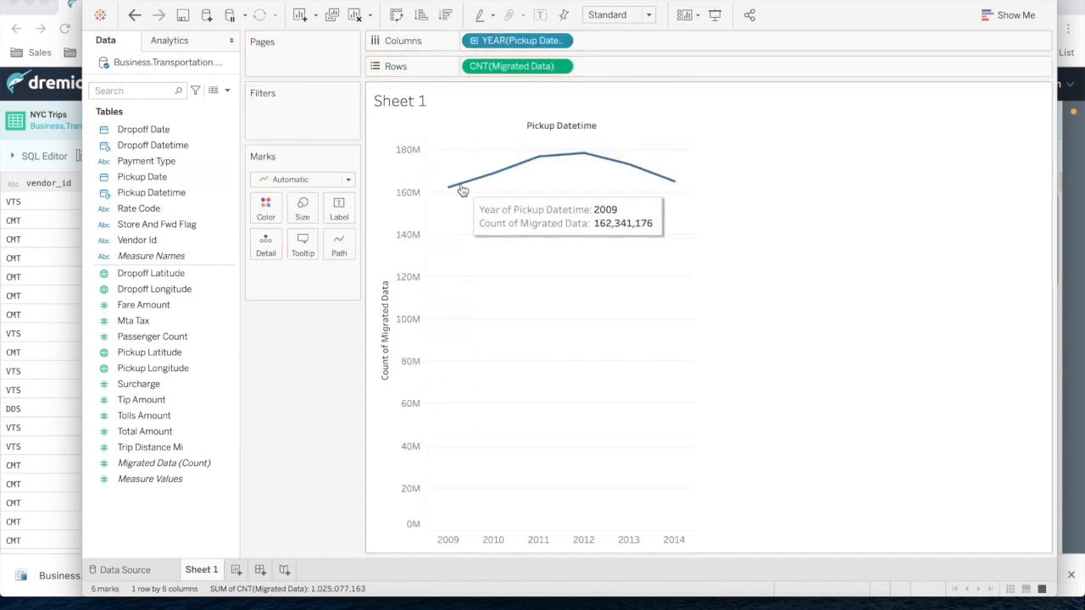
- Group Pickup Datetime by Week Number and add average Trip Distance Mi as a second line
{"action": "left_click", "coordinate": [519, 41]}
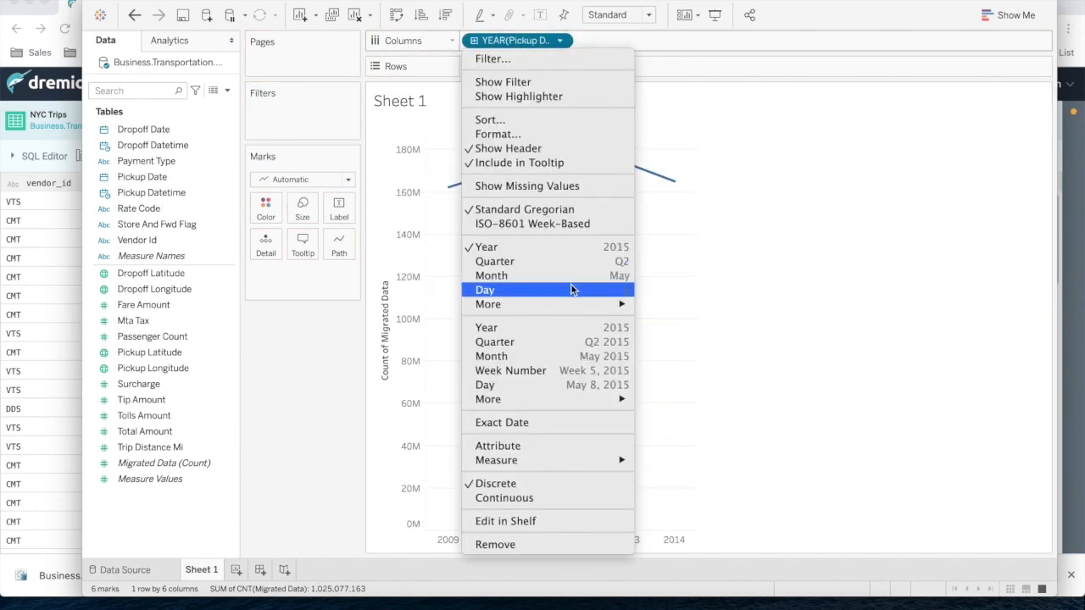
{"action": "left_click", "coordinate": [510, 369]}
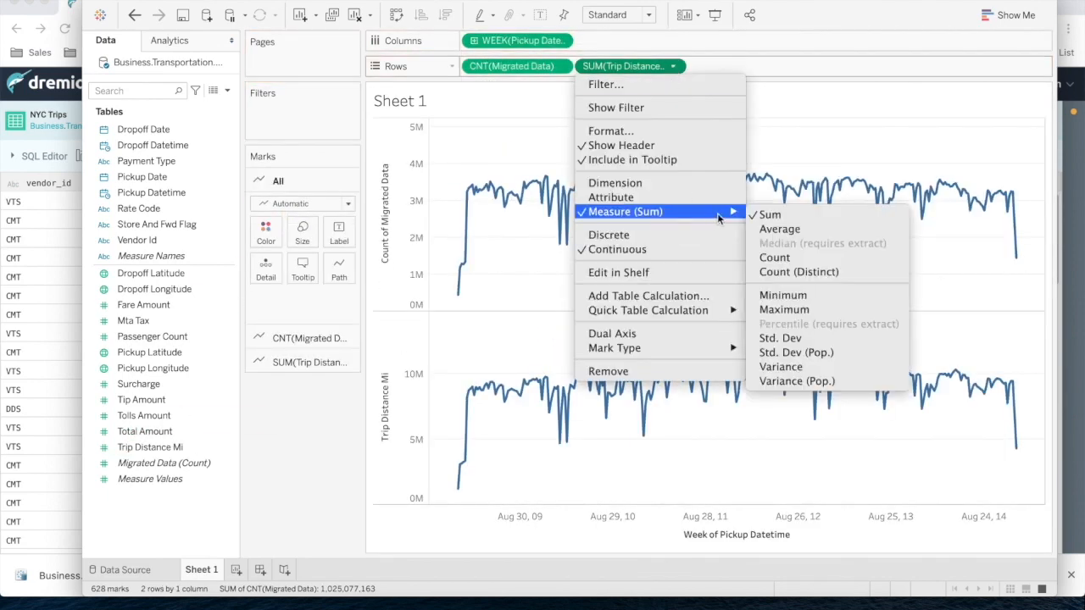
{"action": "left_click", "coordinate": [780, 229]}
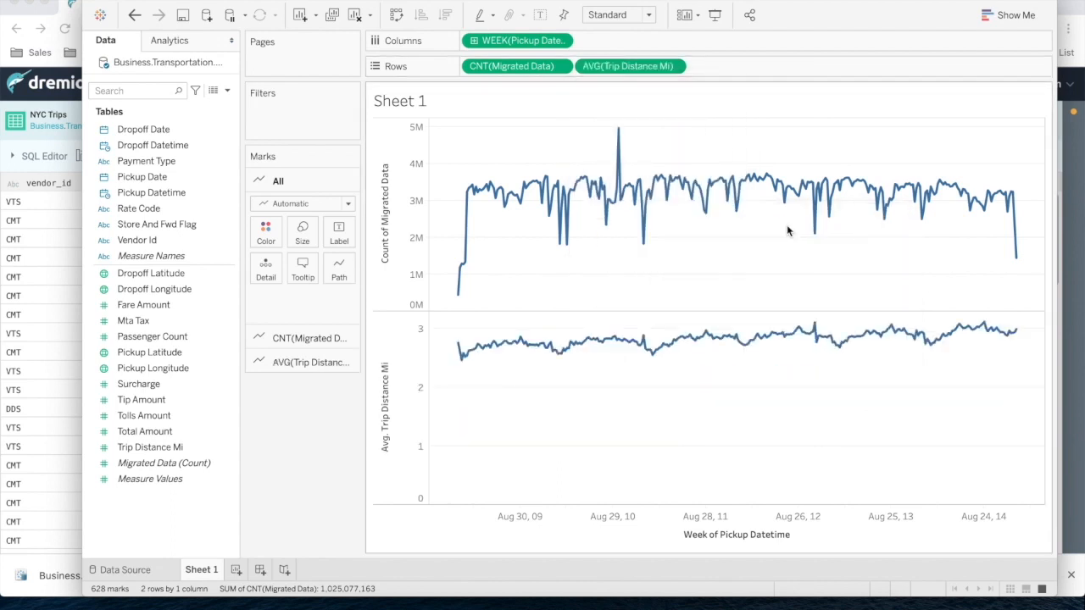
{"action": "left_click", "coordinate": [153, 336]}
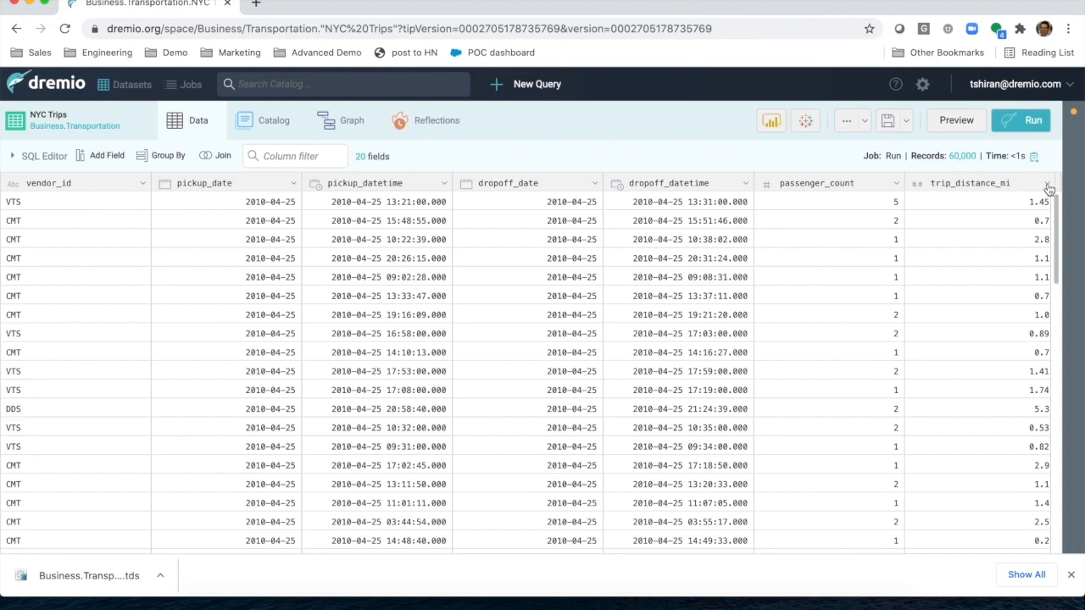
{"action": "mouse_move", "coordinate": [1047, 186]}
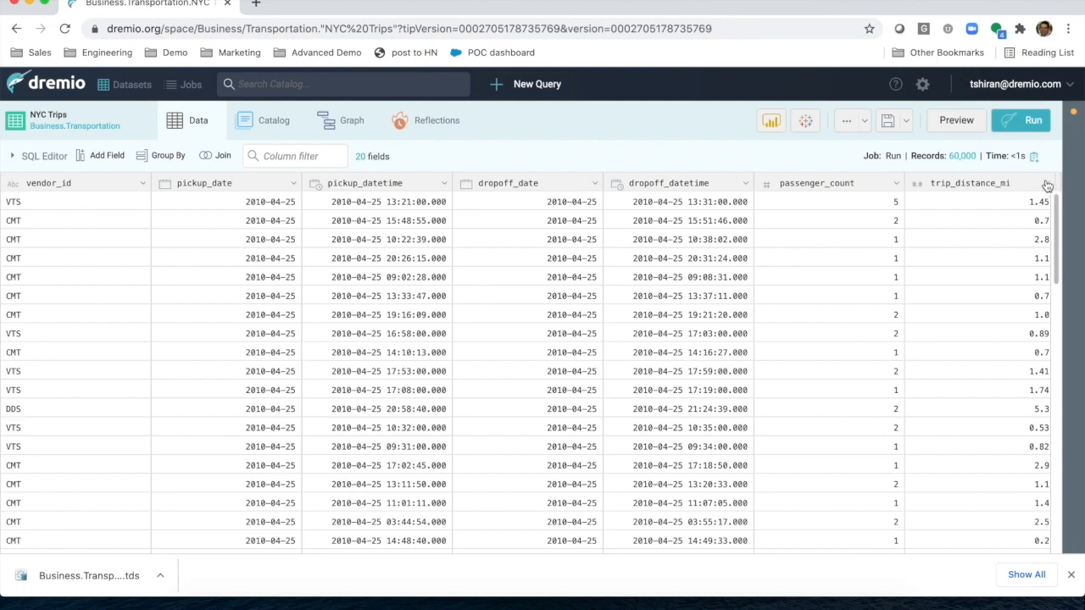
- Add calculated field trip_distance_km = "trip_distance_mi"*1.6 and begin saving the dataset
{"action": "left_click", "coordinate": [1046, 183]}
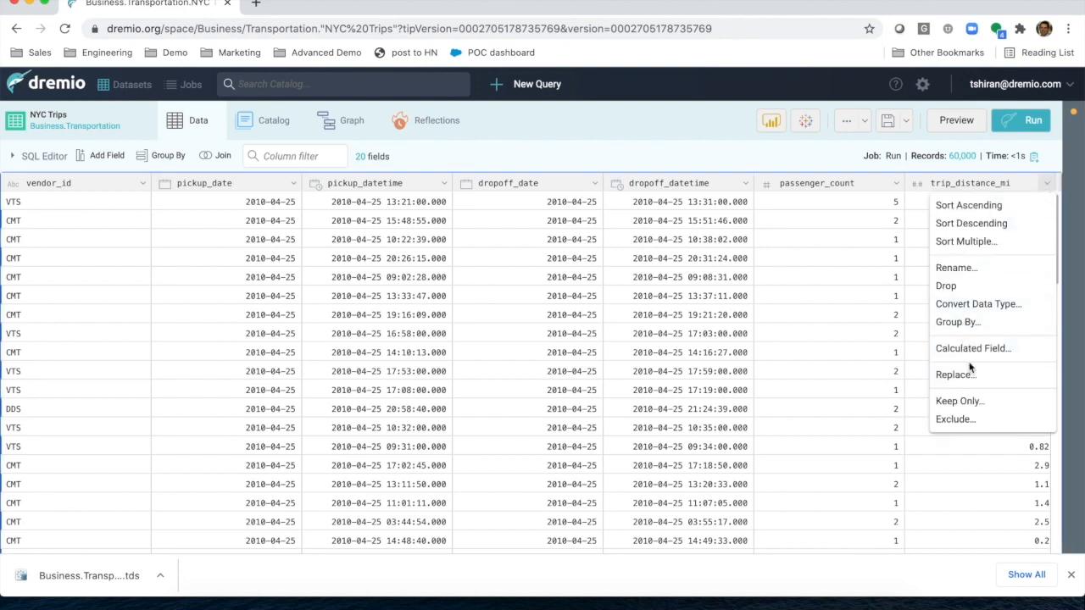
{"action": "left_click", "coordinate": [973, 347]}
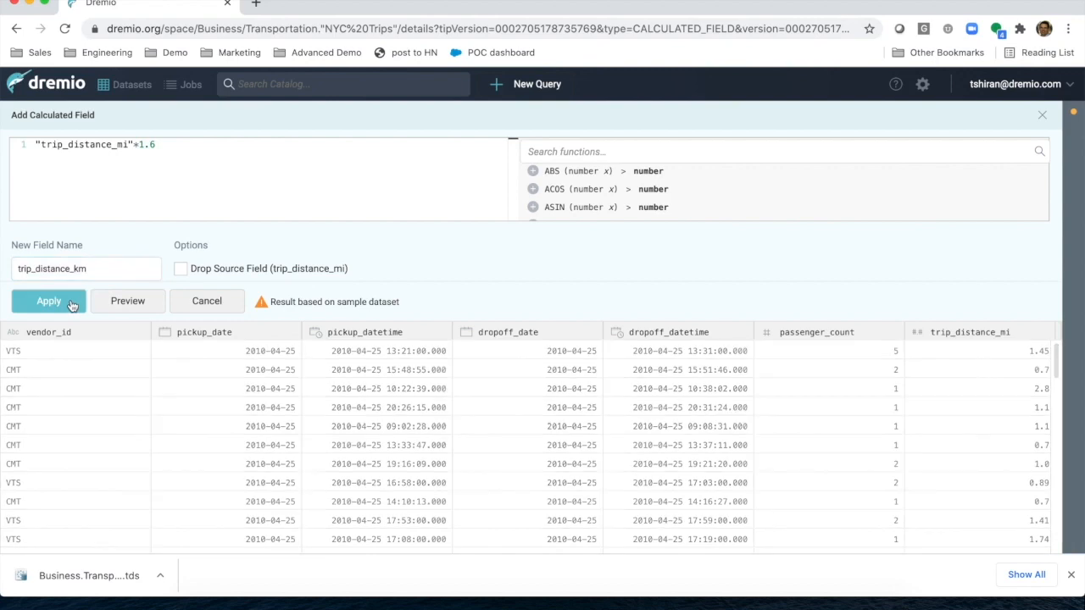
{"action": "left_click", "coordinate": [47, 301]}
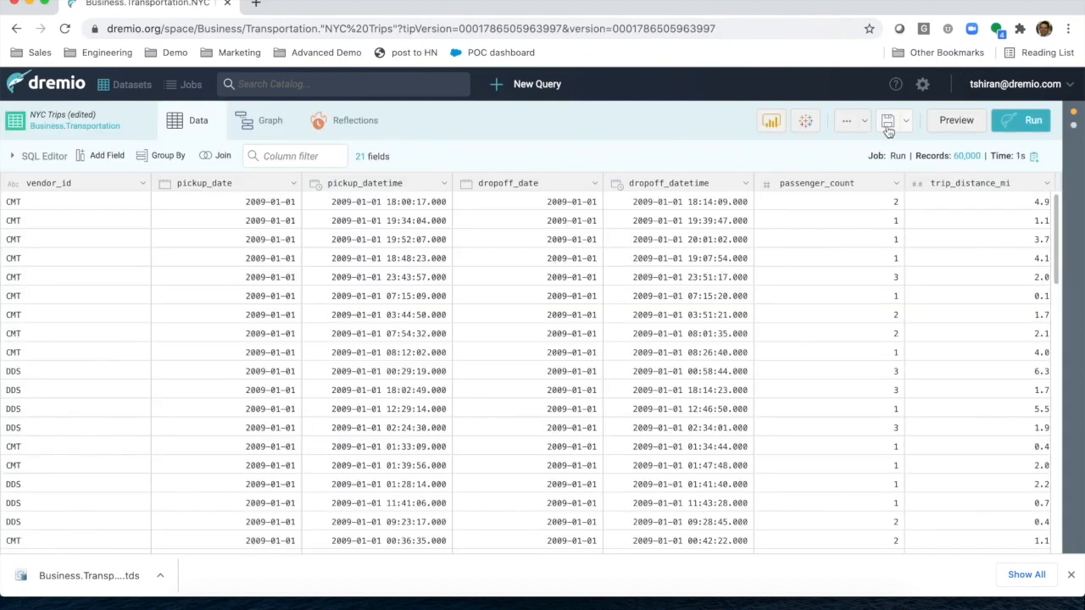
{"action": "left_click", "coordinate": [888, 120]}
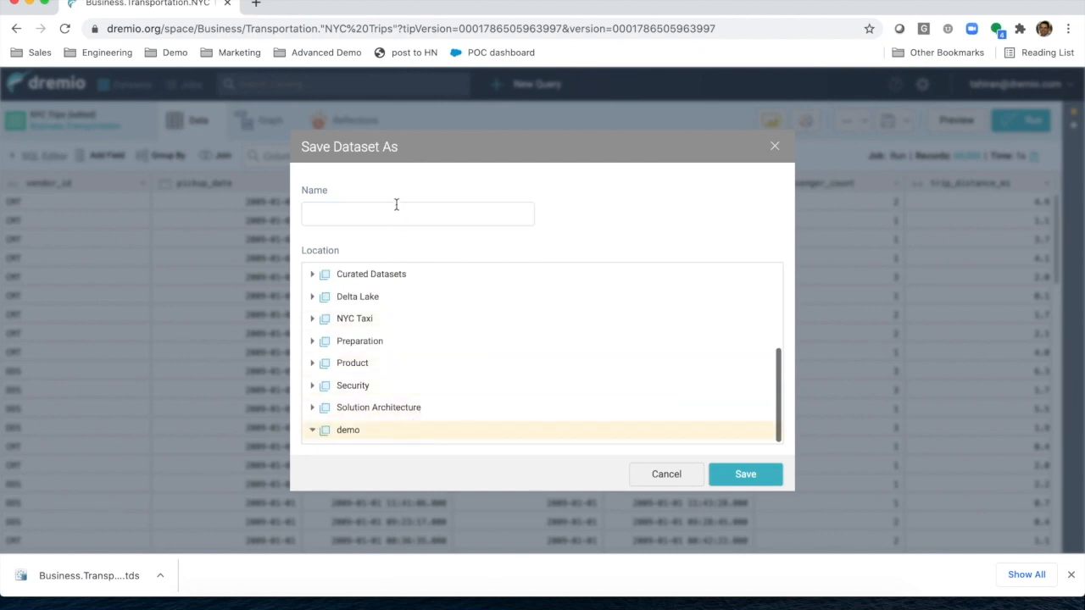
- Save the edited dataset as tripskm in the demo space
{"action": "type", "text": "tripsk"}
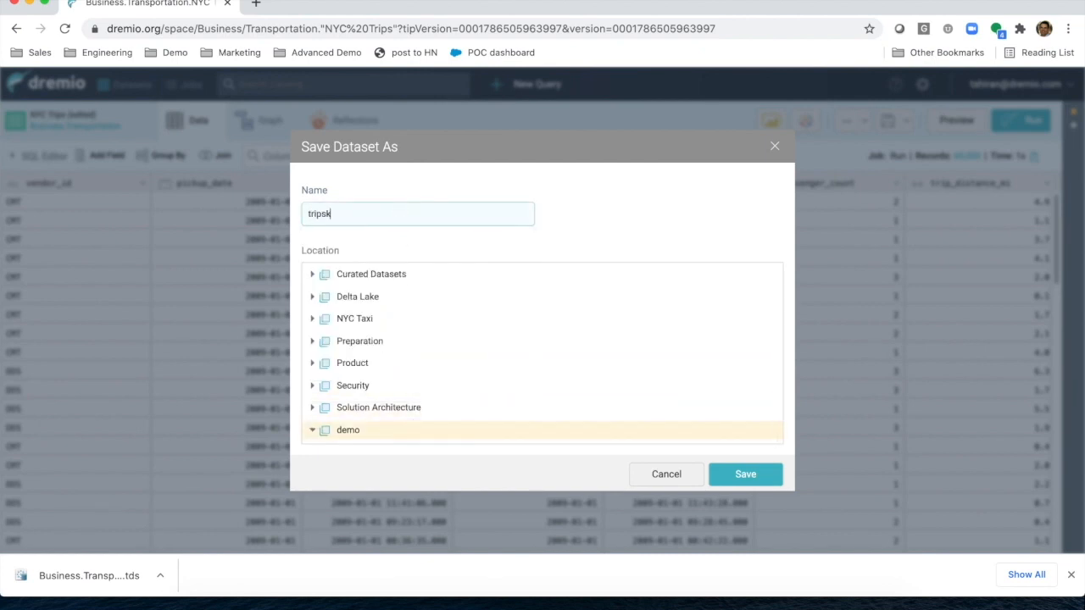
{"action": "left_click", "coordinate": [744, 475]}
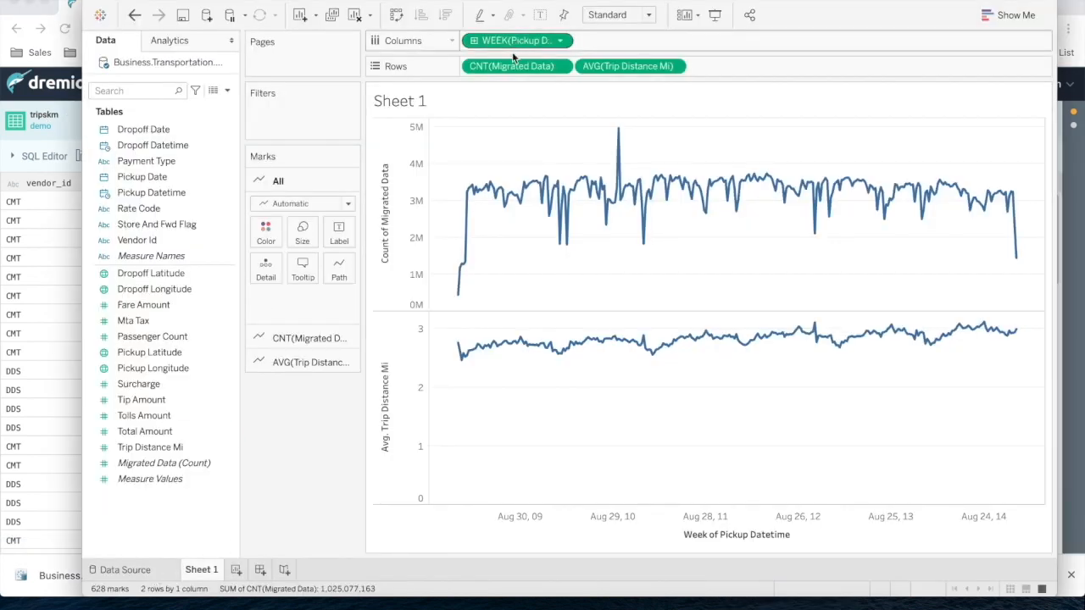
- Point the data source to the demo schema's tripskm table and return to Sheet 1
{"action": "left_click", "coordinate": [125, 569]}
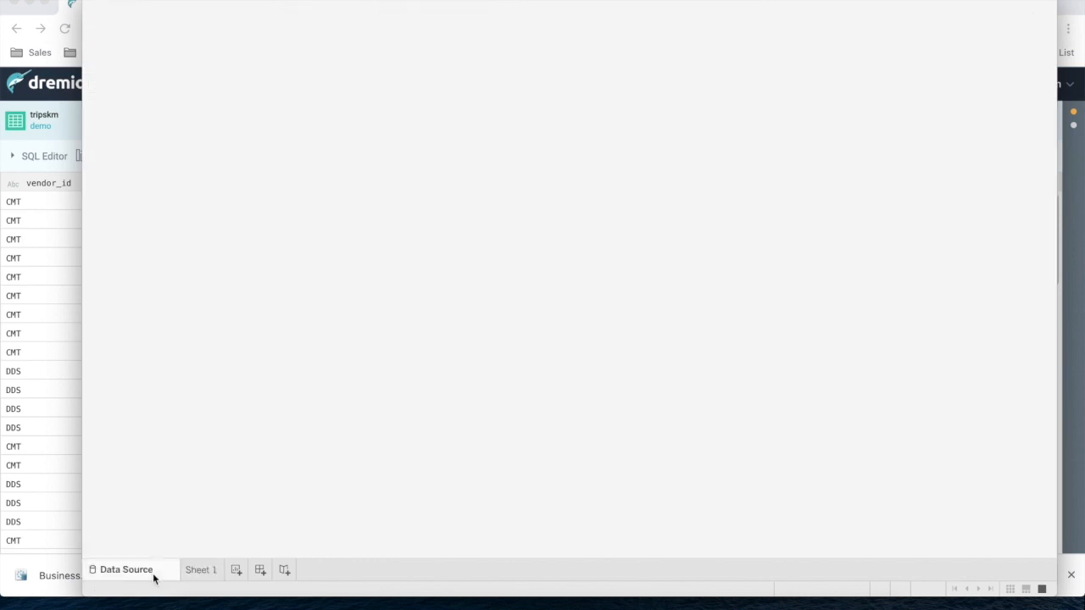
{"action": "left_click", "coordinate": [126, 569]}
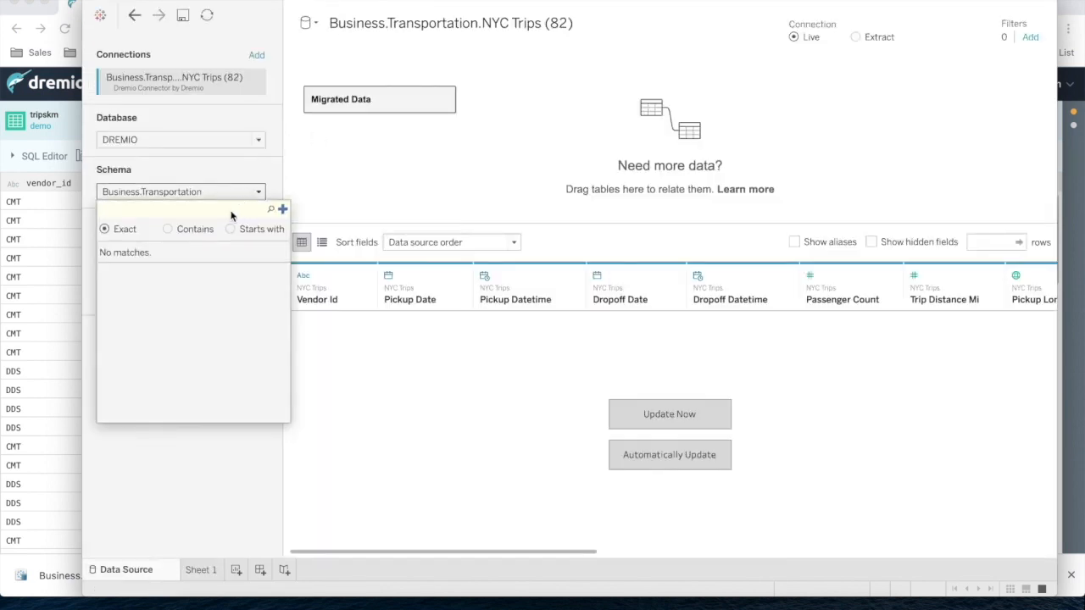
{"action": "type", "text": "demo"}
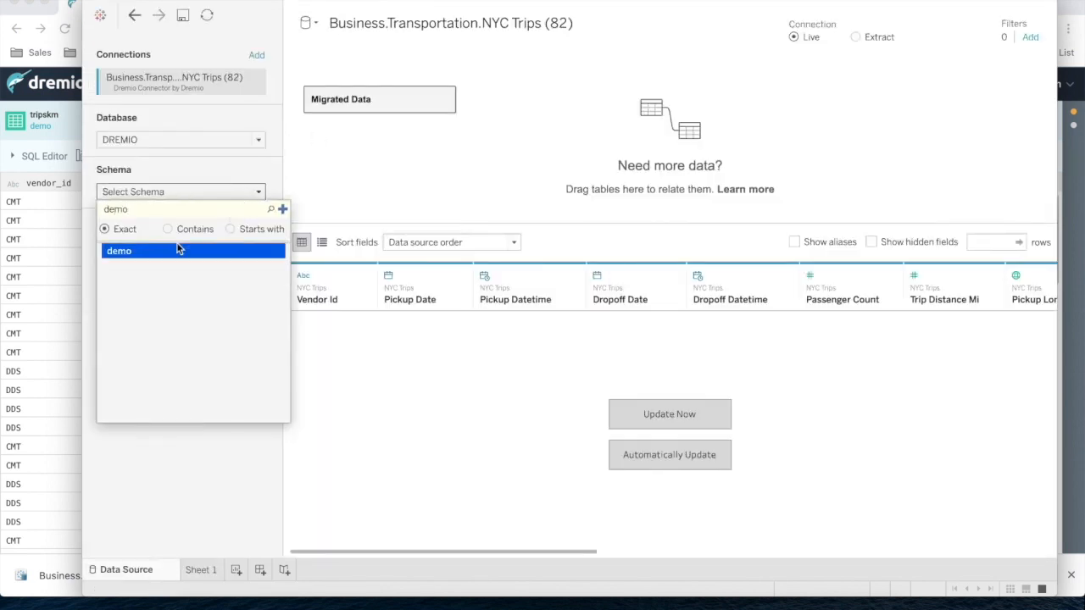
{"action": "left_click", "coordinate": [119, 251]}
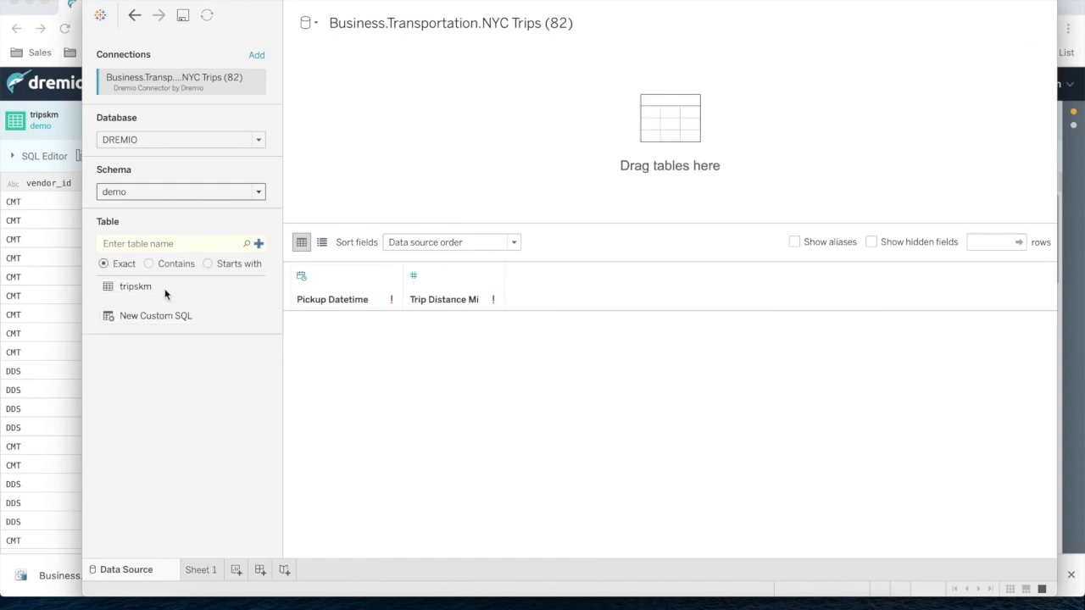
{"action": "left_click", "coordinate": [200, 569]}
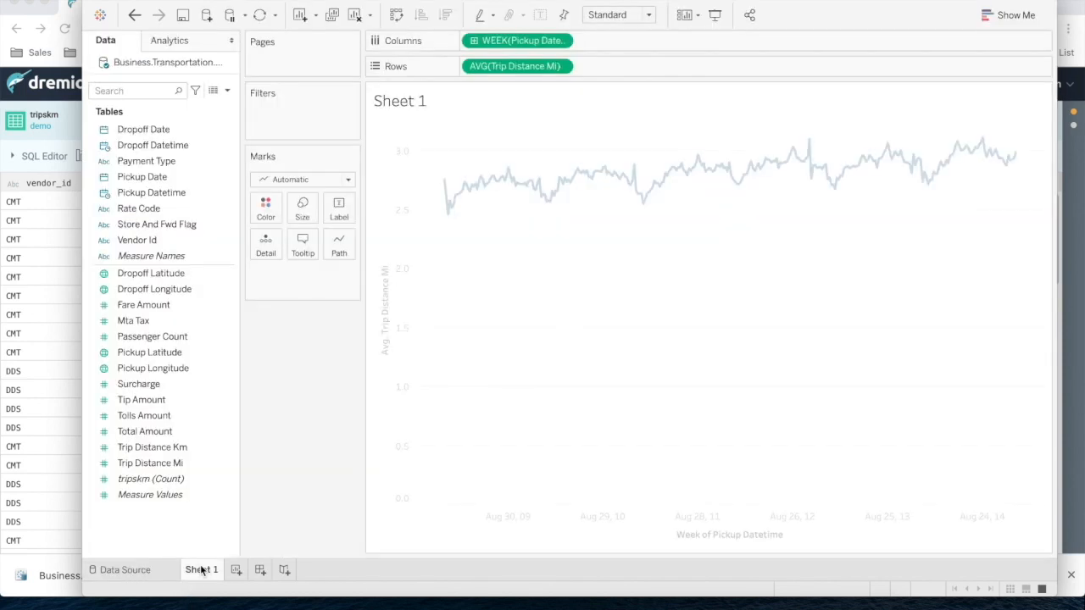
- Add Trip Distance Km to Rows beside the miles measure and set it to Average
{"action": "left_click", "coordinate": [149, 463]}
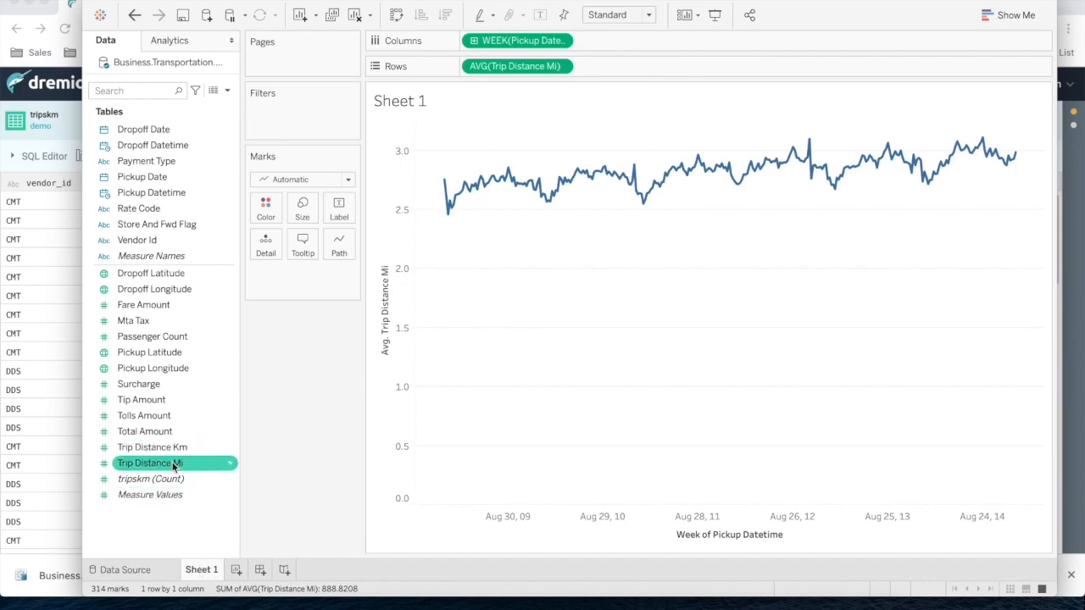
{"action": "left_click_drag", "start_coordinate": [149, 462], "coordinate": [652, 80]}
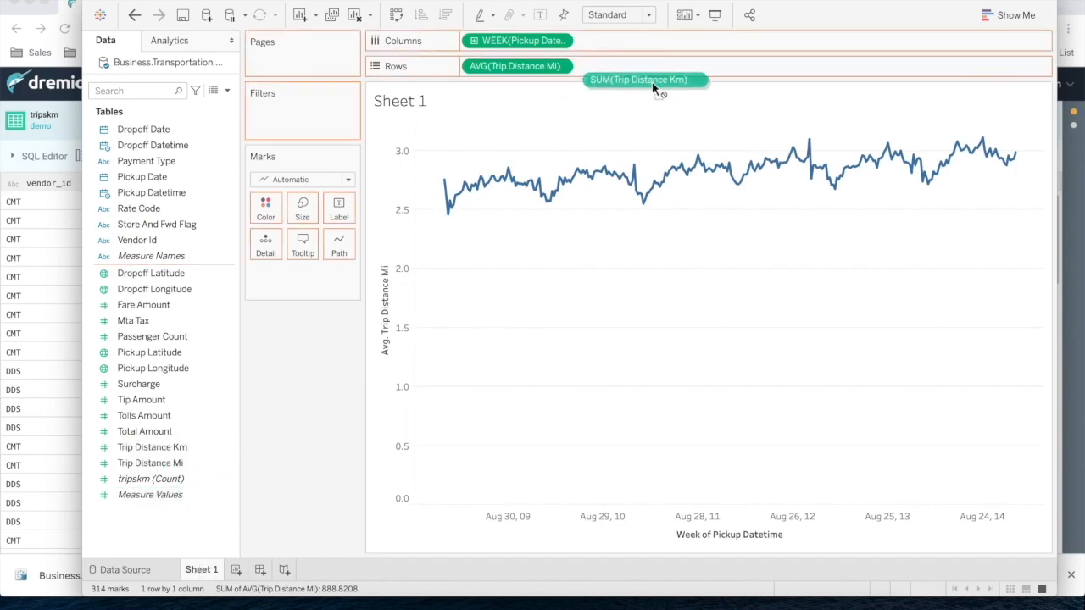
{"action": "left_click_drag", "start_coordinate": [644, 80], "coordinate": [624, 66]}
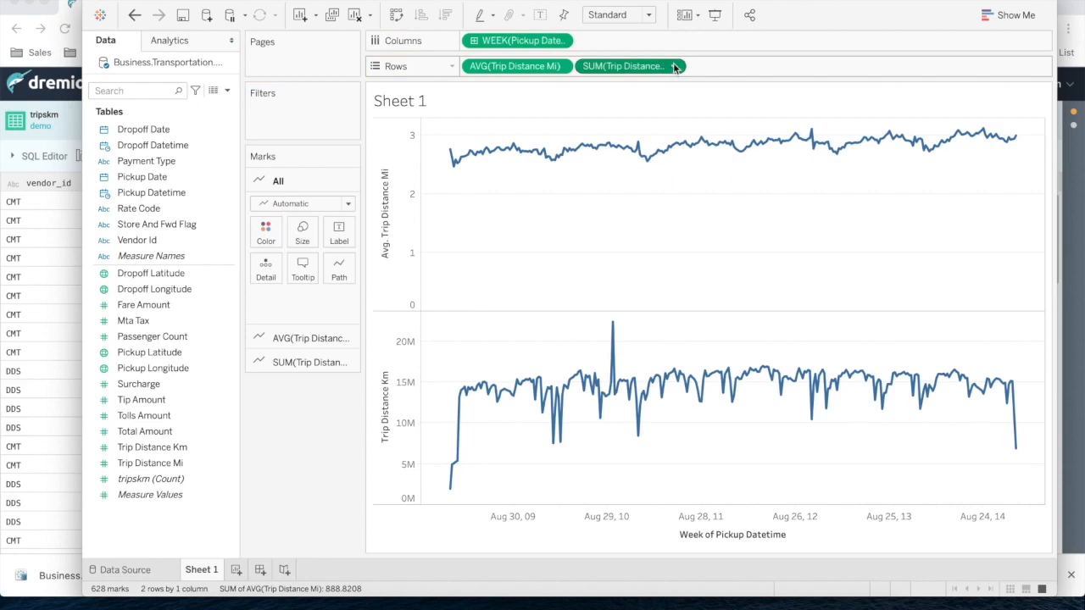
{"action": "left_click", "coordinate": [674, 66]}
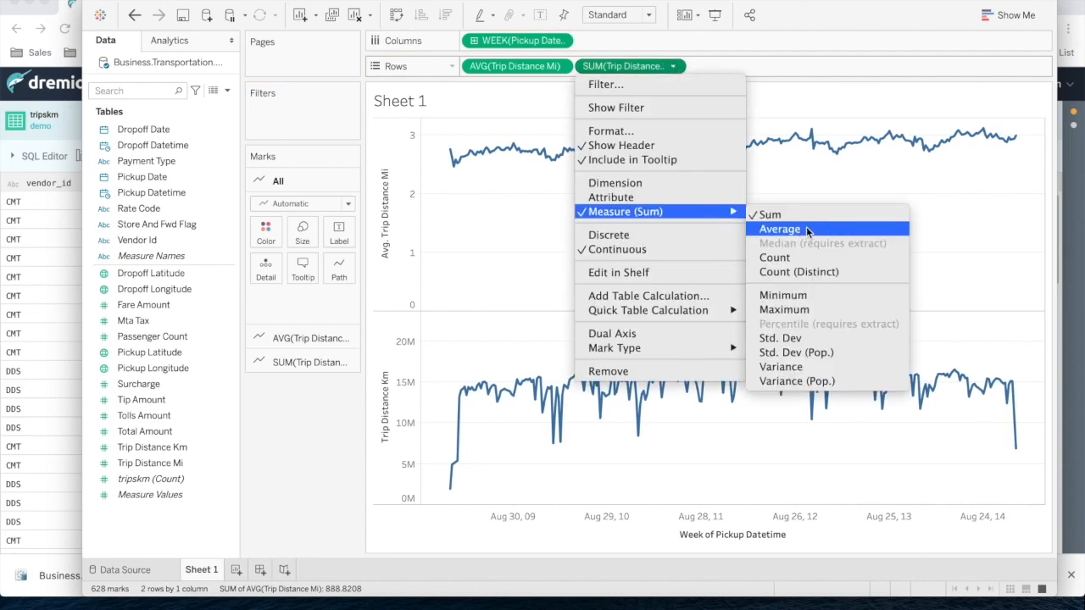
{"action": "left_click", "coordinate": [780, 229]}
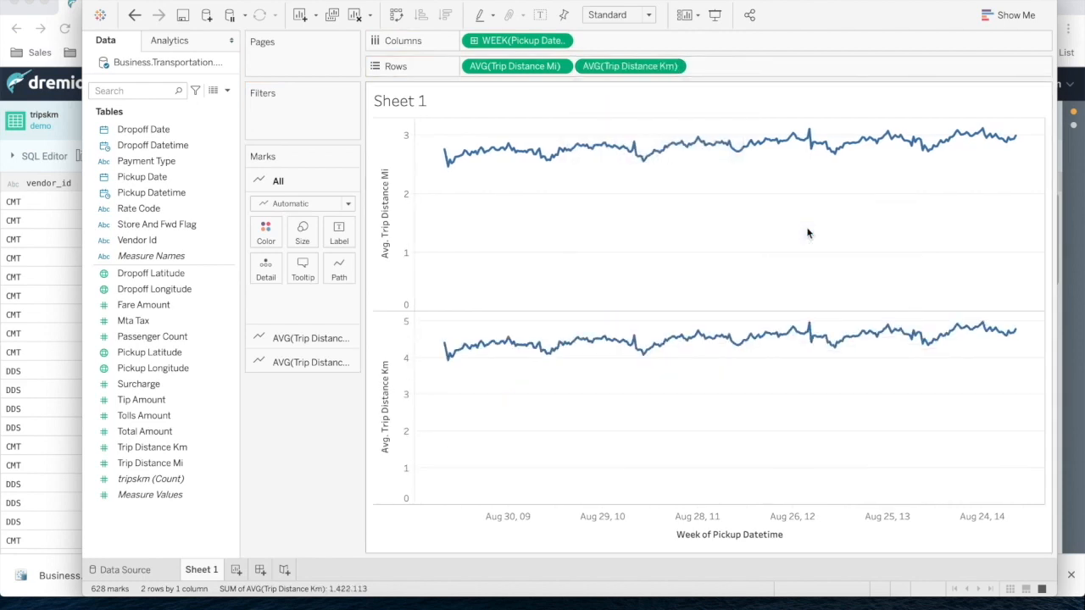